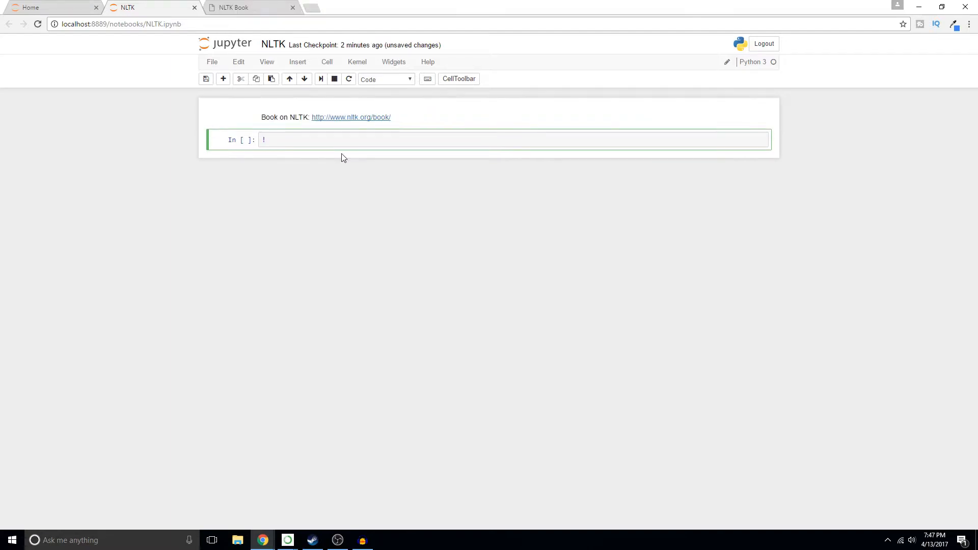
# Run !pip install nltk, confirming nltk and six are already satisfied.
pyautogui.write('pip install nltk')
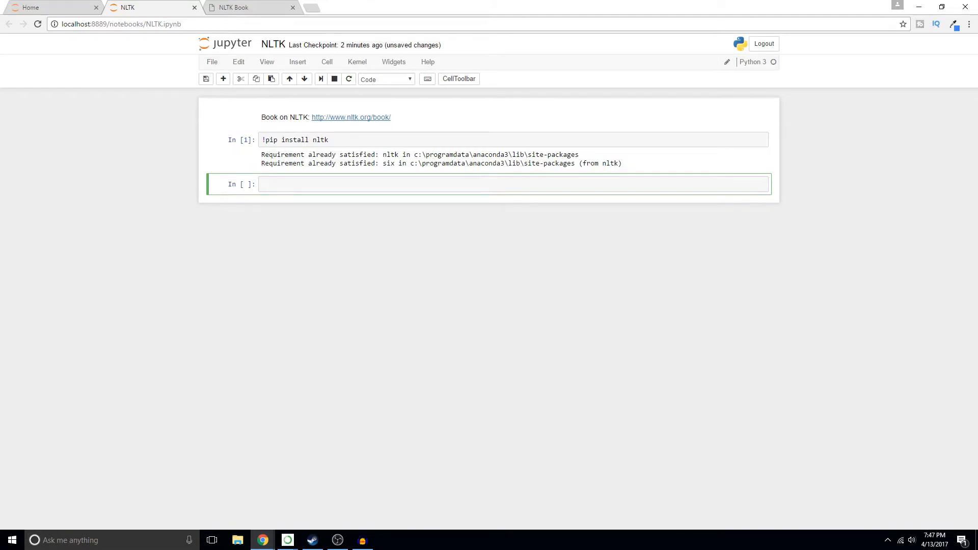
# Run import nltk and nltk.download() cells to launch the NLTK Downloader.
pyautogui.write('import nltk')
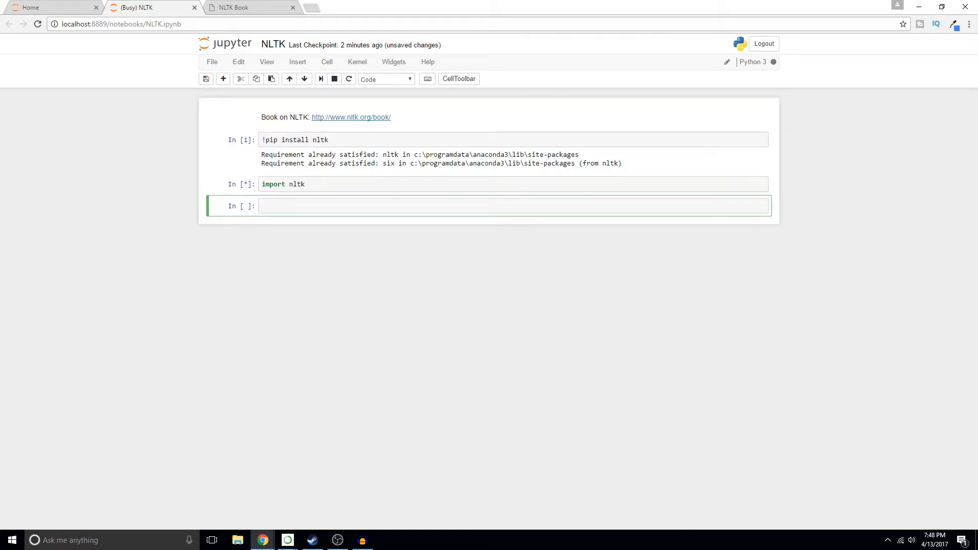
pyautogui.write('nltk.download(')
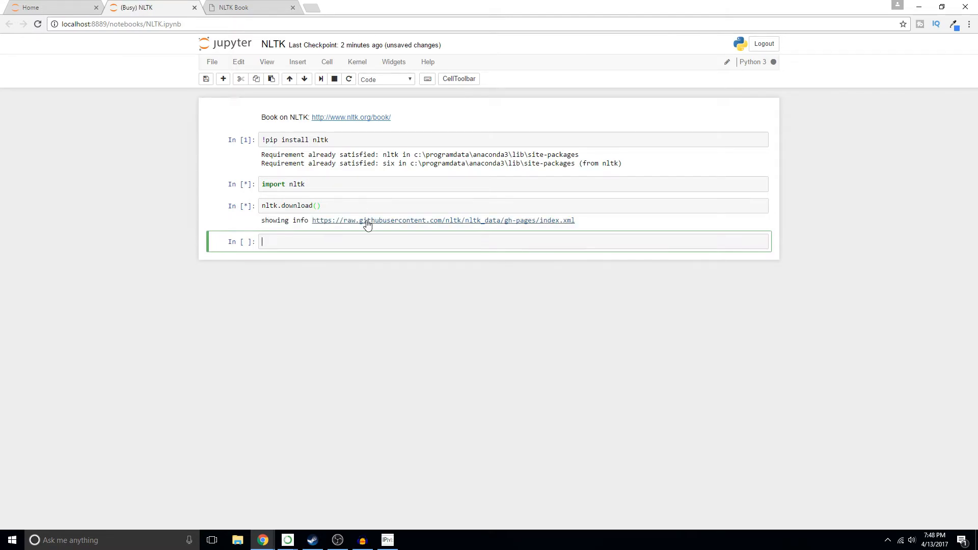
pyautogui.moveTo(386, 377)
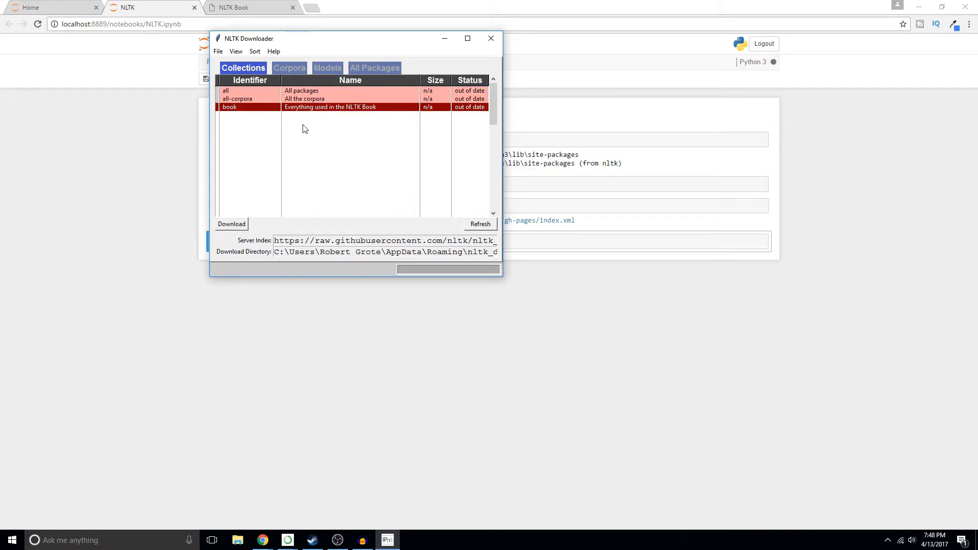
pyautogui.moveTo(265, 93)
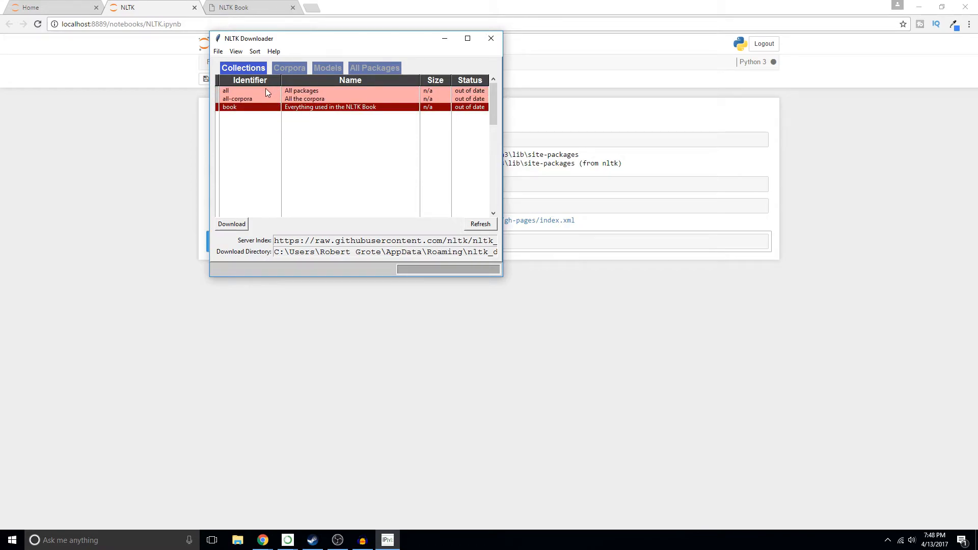
# Download the 'all' collection in NLTK Downloader and watch progress in the Corpora list.
pyautogui.click(250, 91)
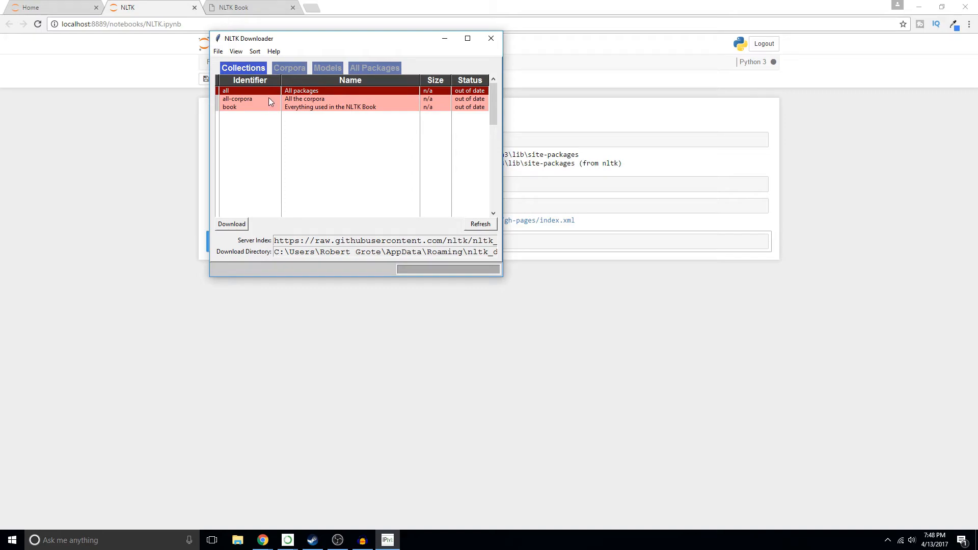
pyautogui.moveTo(260, 162)
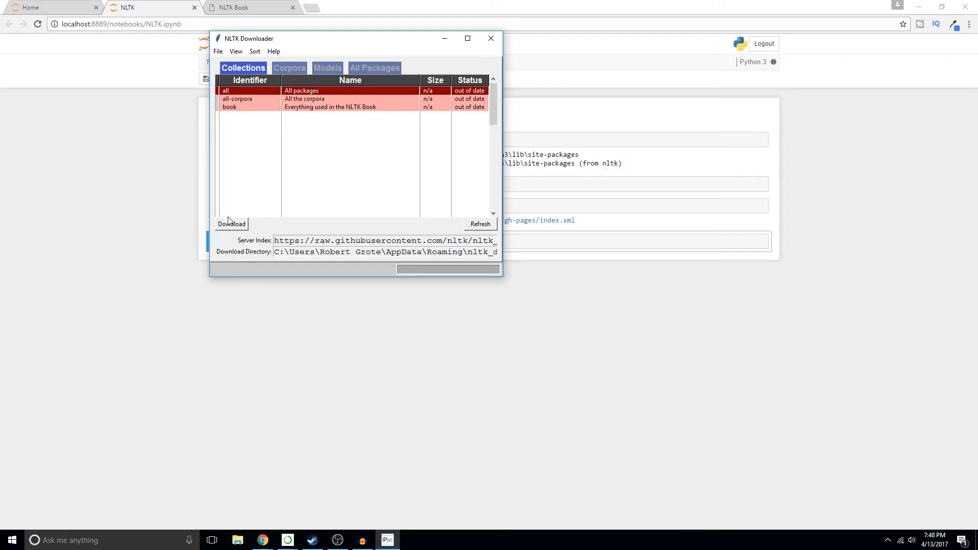
pyautogui.click(232, 224)
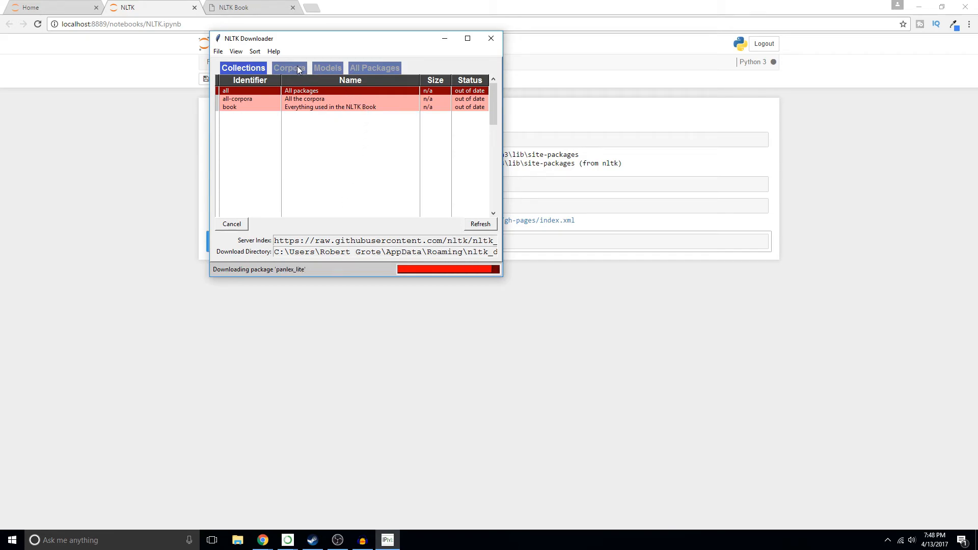
pyautogui.click(288, 68)
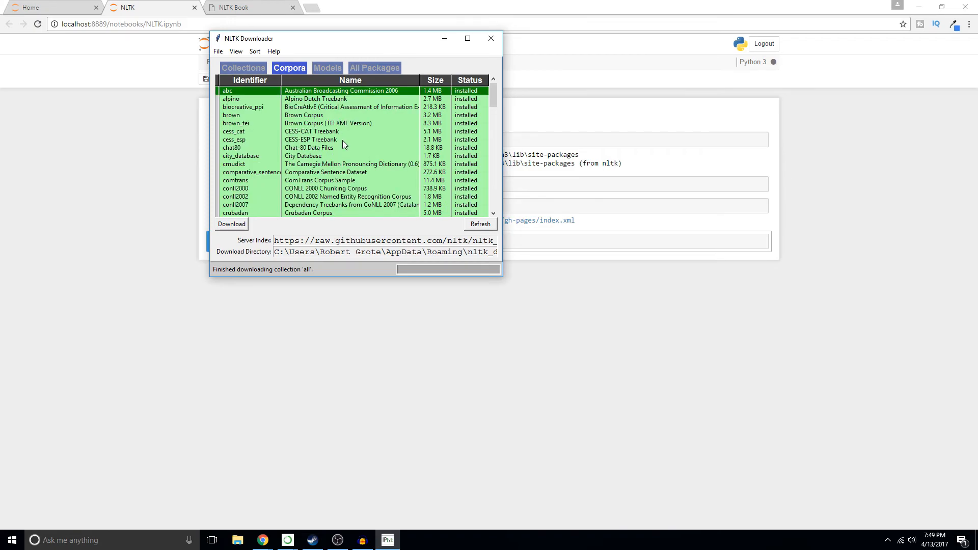
pyautogui.moveTo(302, 182)
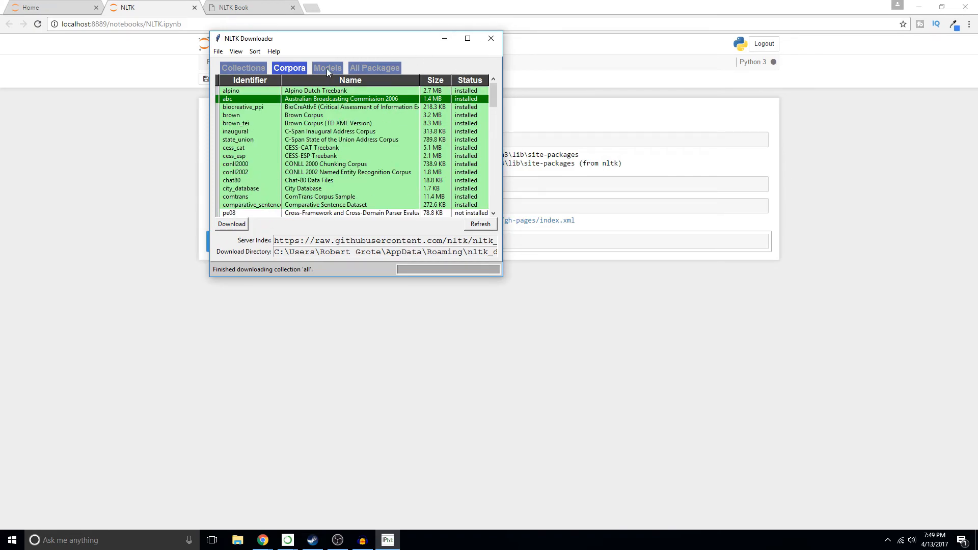
# Close the downloader after the download finishes, with nltk.download() returning True.
pyautogui.click(243, 67)
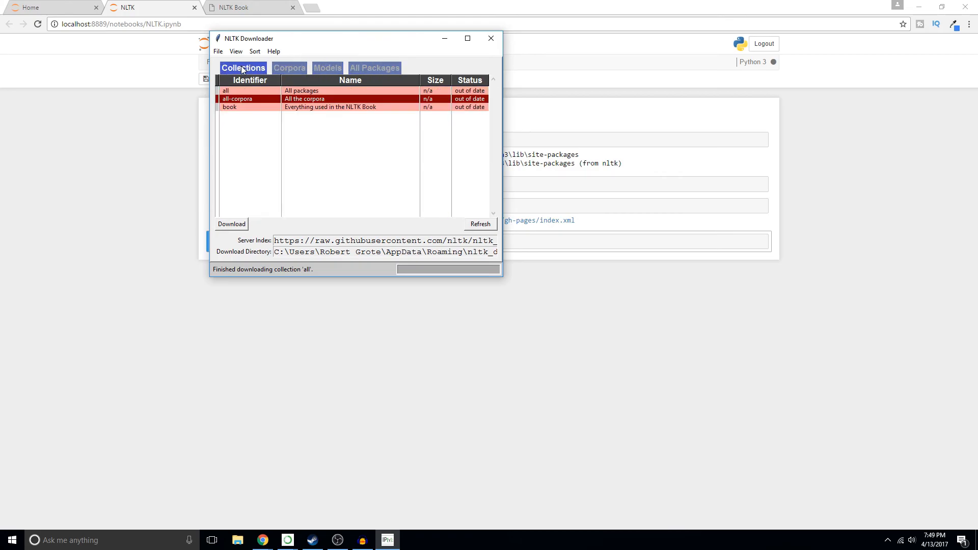
pyautogui.click(491, 38)
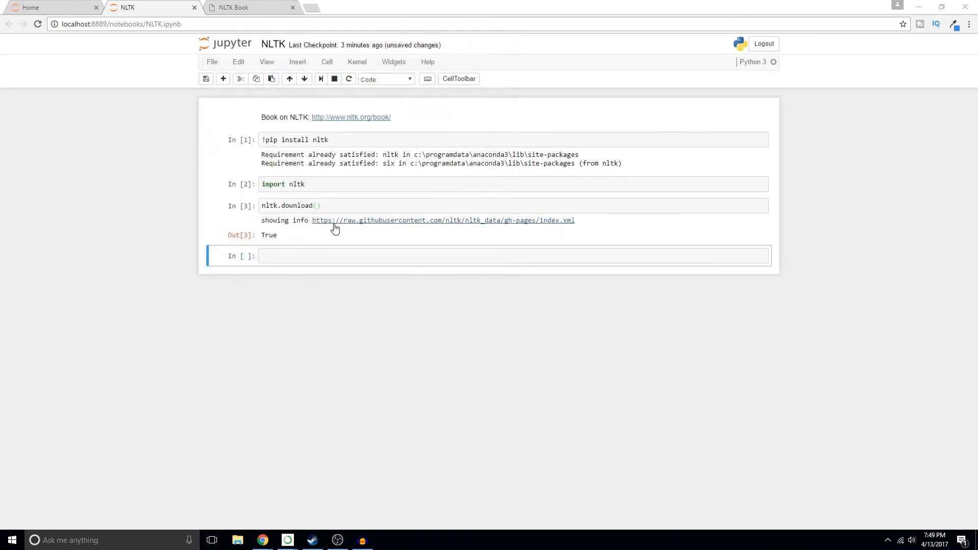
pyautogui.click(500, 256)
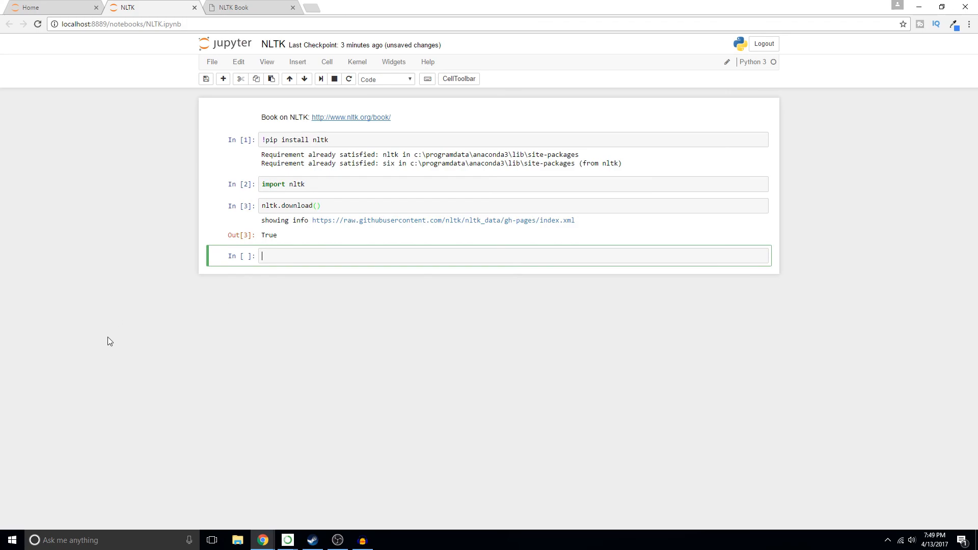